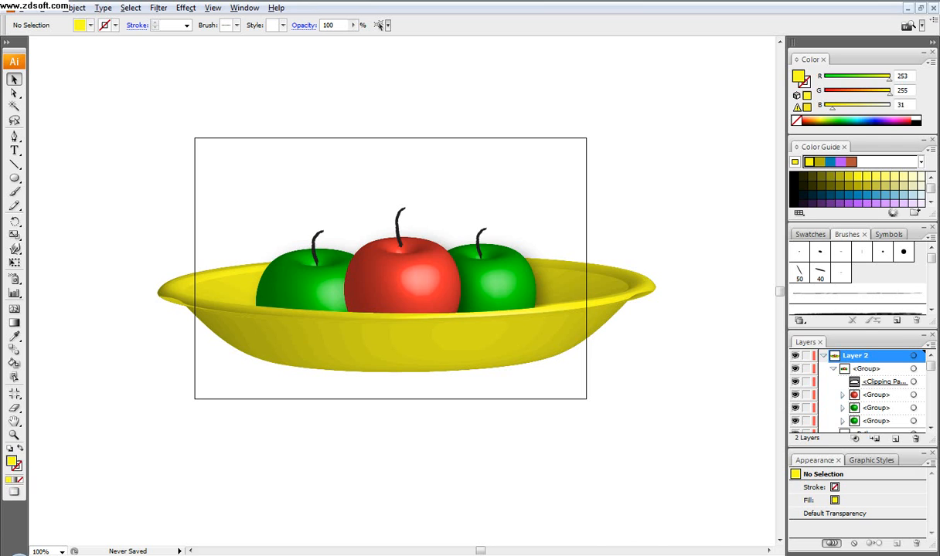
mouse_move(707, 426)
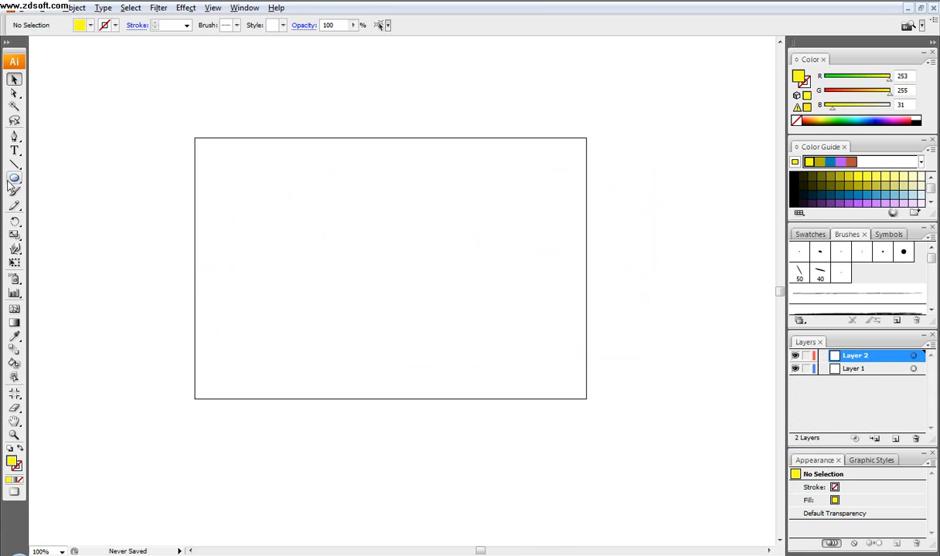
- Draw a tall centred oval and fill it bright green (72,255,34)
left_click(14, 179)
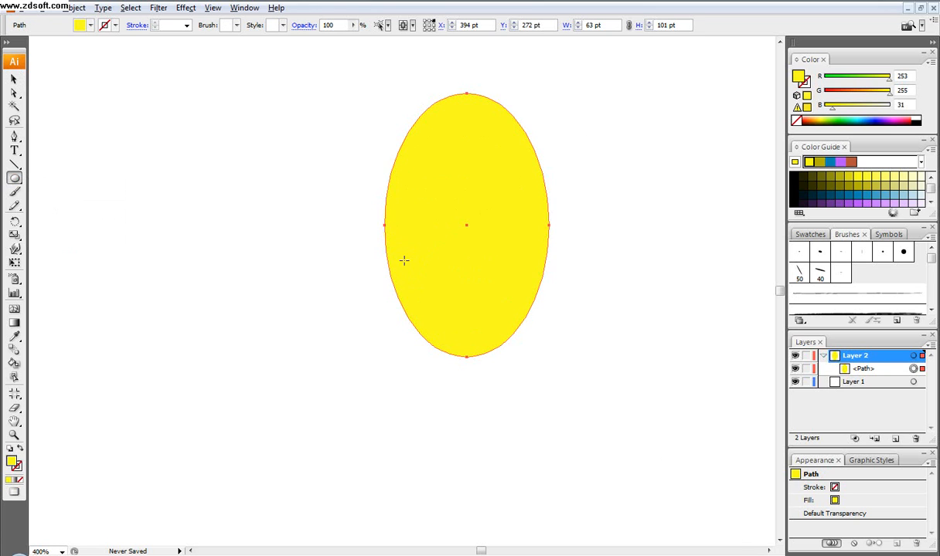
left_click_drag(466, 225, 446, 282)
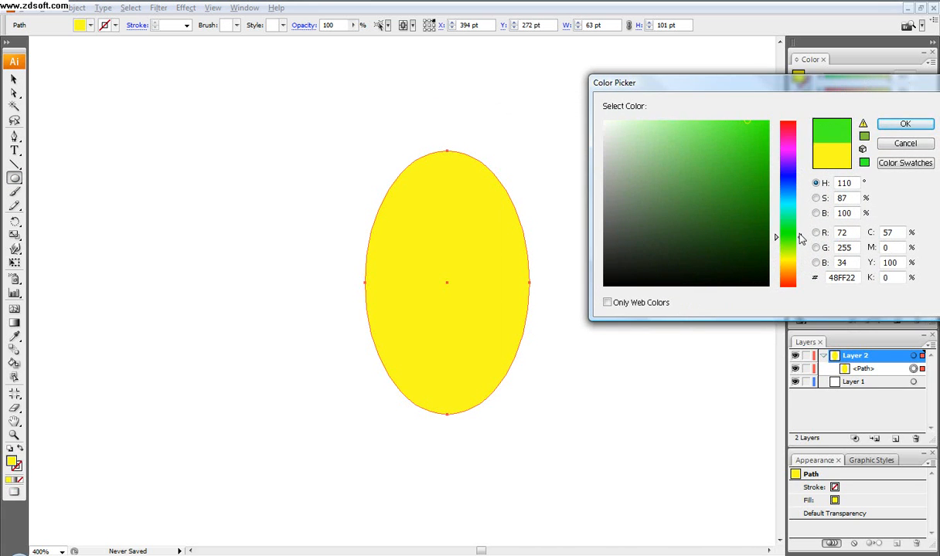
left_click(904, 124)
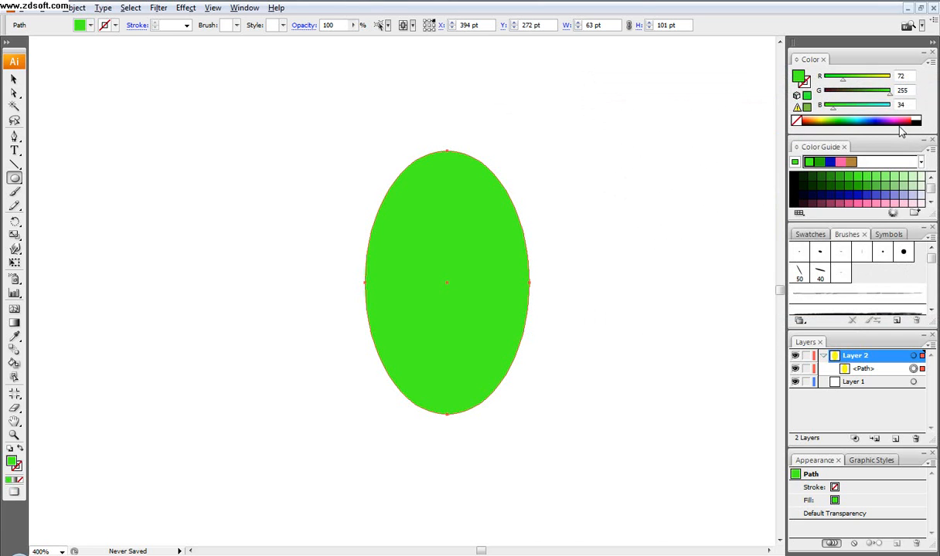
left_click(185, 8)
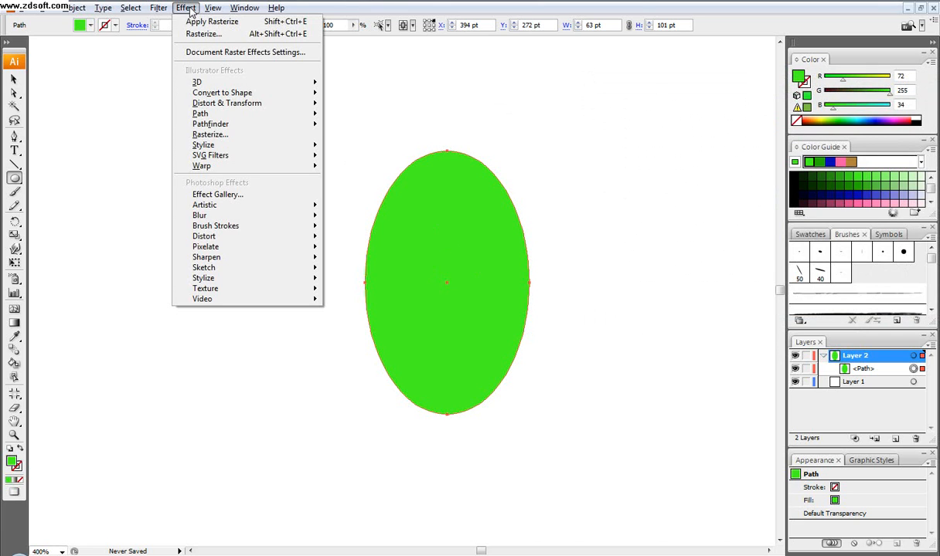
mouse_move(197, 82)
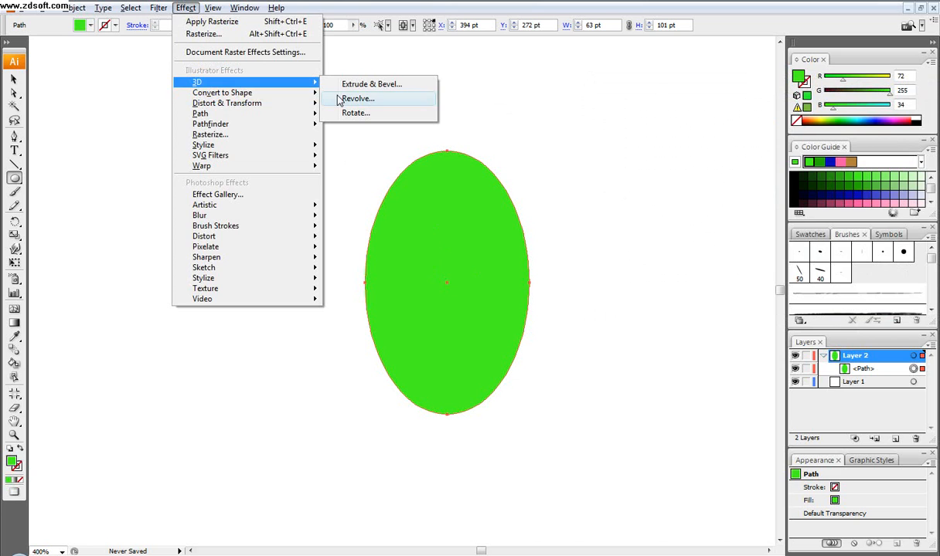
- Apply 3D Revolve to the green oval with preview, rotating it to a slight tilt
left_click(357, 98)
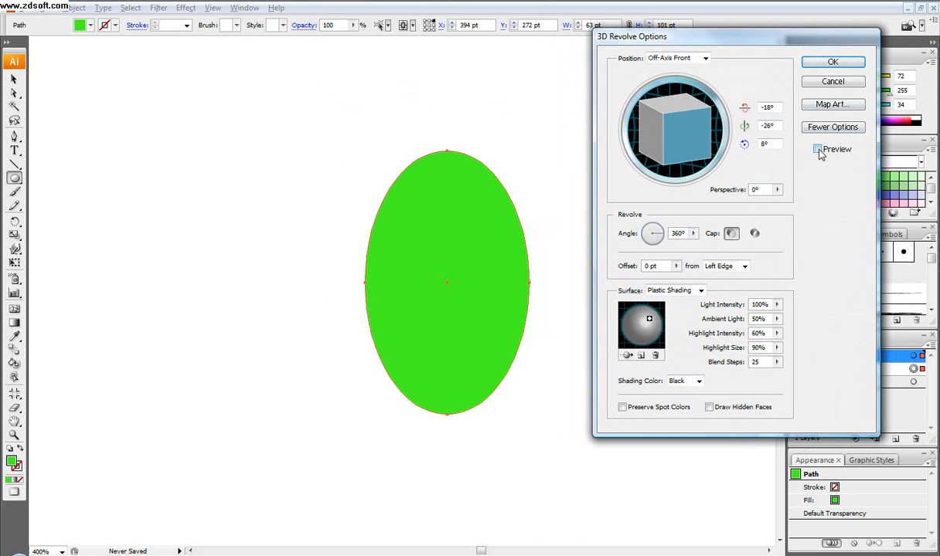
left_click(818, 149)
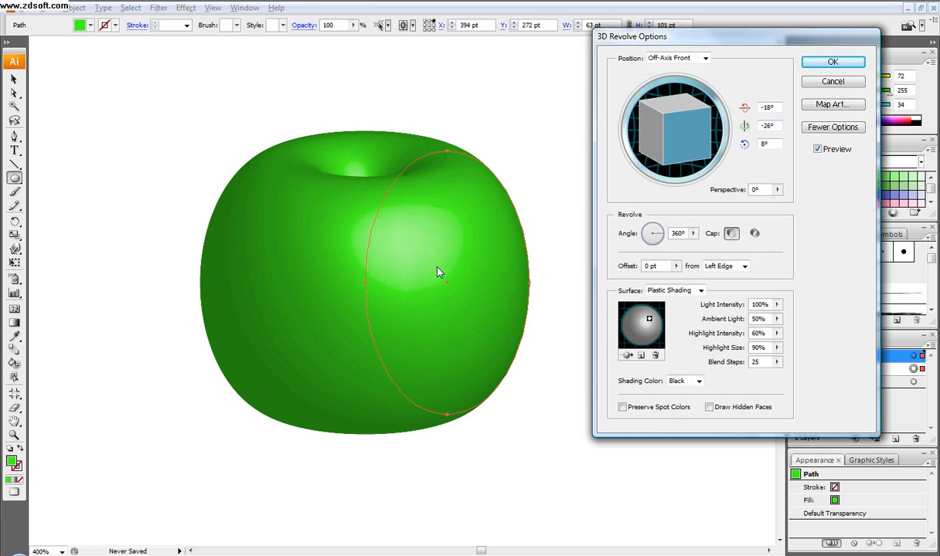
mouse_move(387, 292)
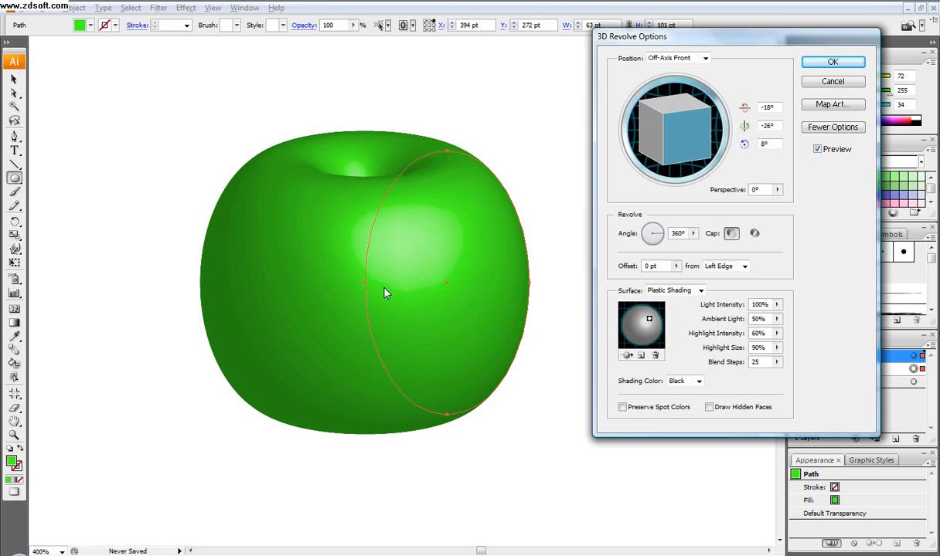
mouse_move(367, 289)
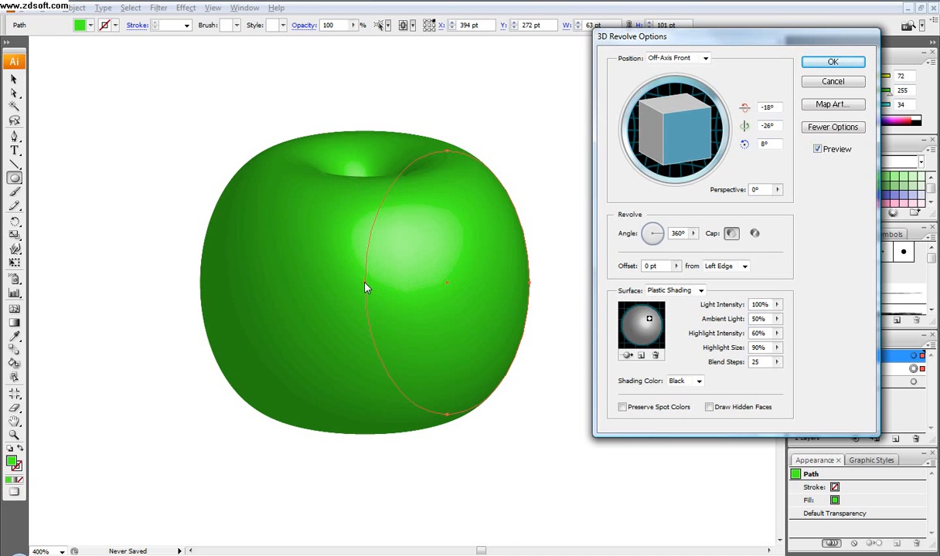
mouse_move(394, 269)
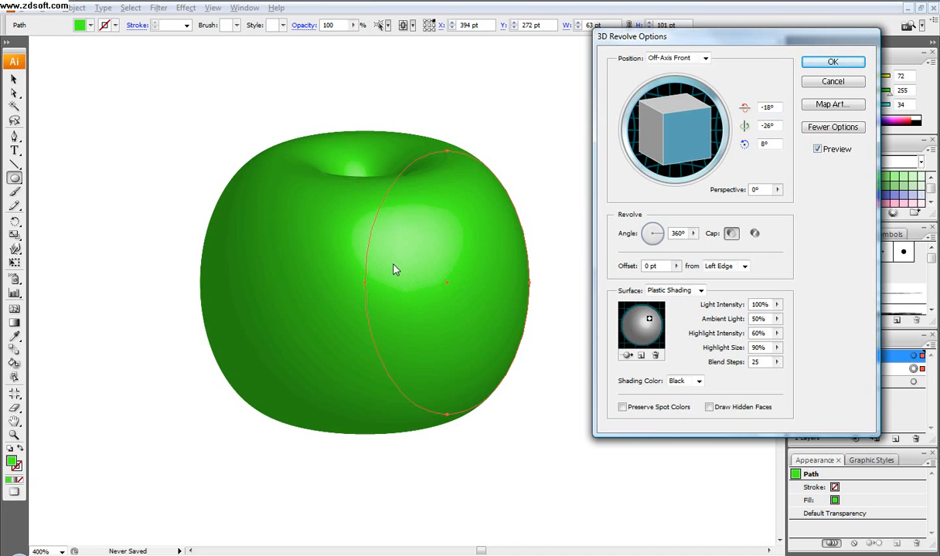
mouse_move(350, 290)
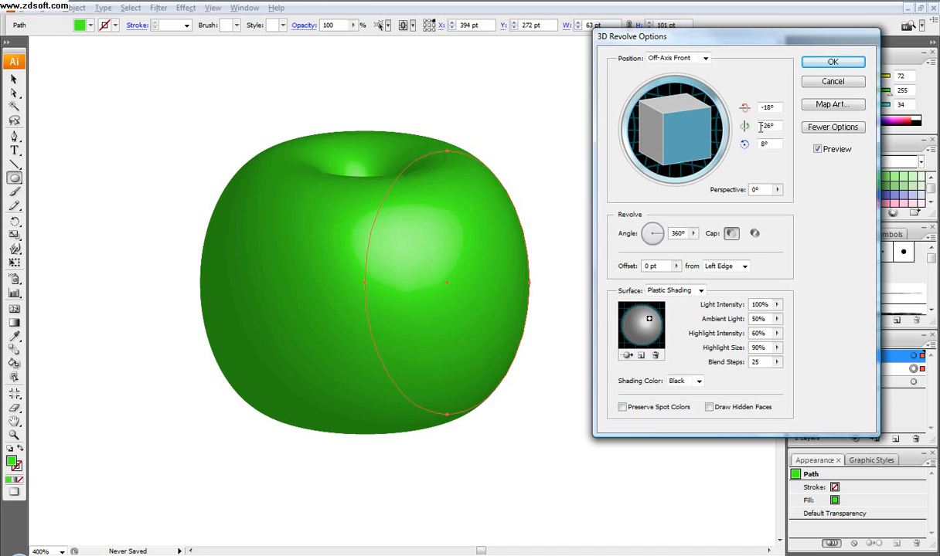
left_click_drag(680, 120, 664, 135)
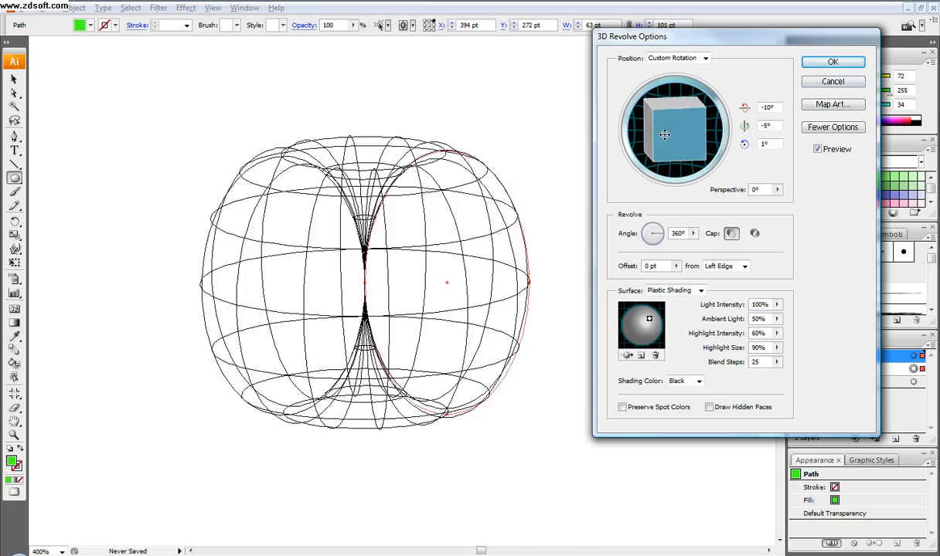
left_click_drag(665, 135, 694, 132)
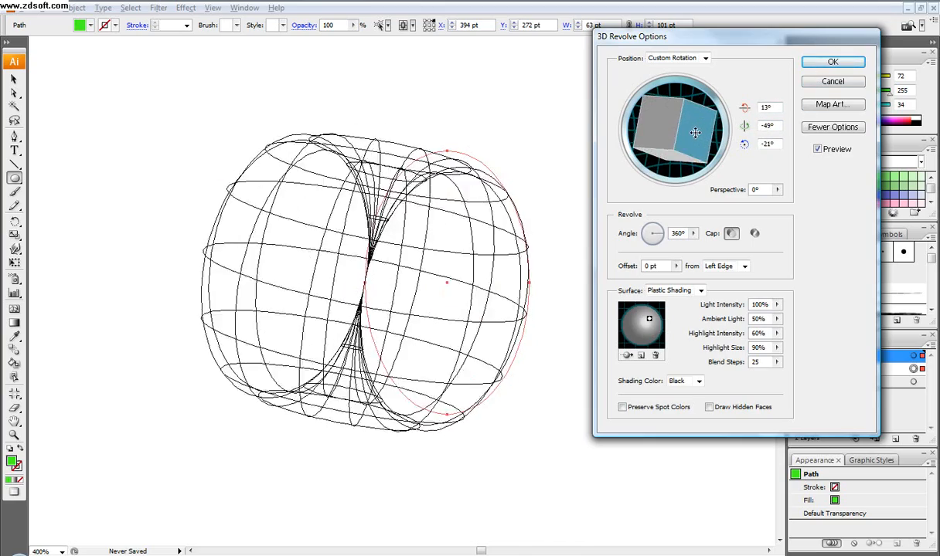
left_click_drag(694, 132, 669, 102)
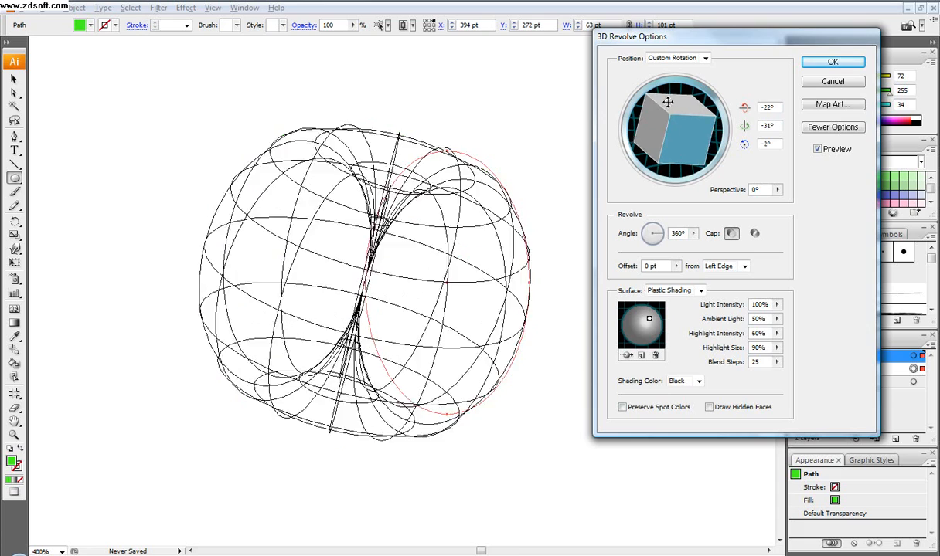
left_click_drag(669, 102, 682, 137)
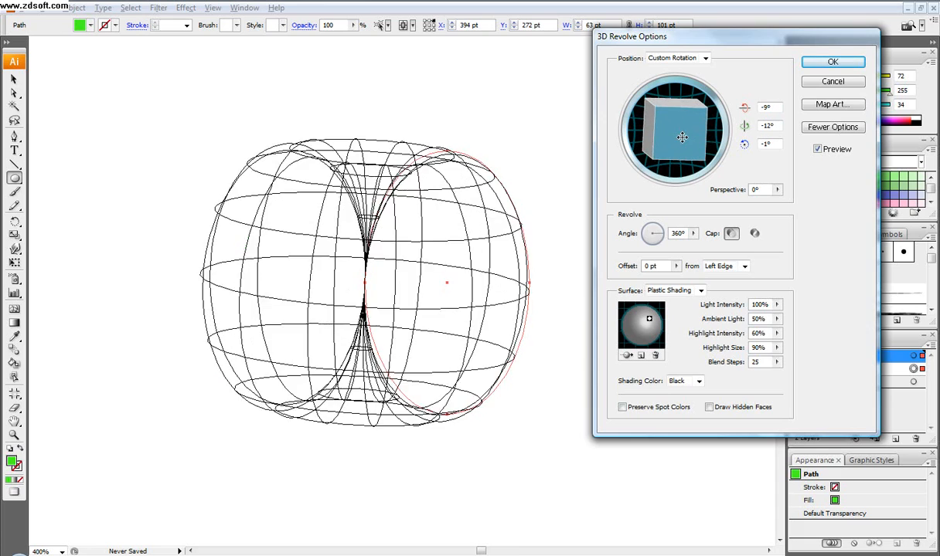
left_click_drag(683, 138, 686, 144)
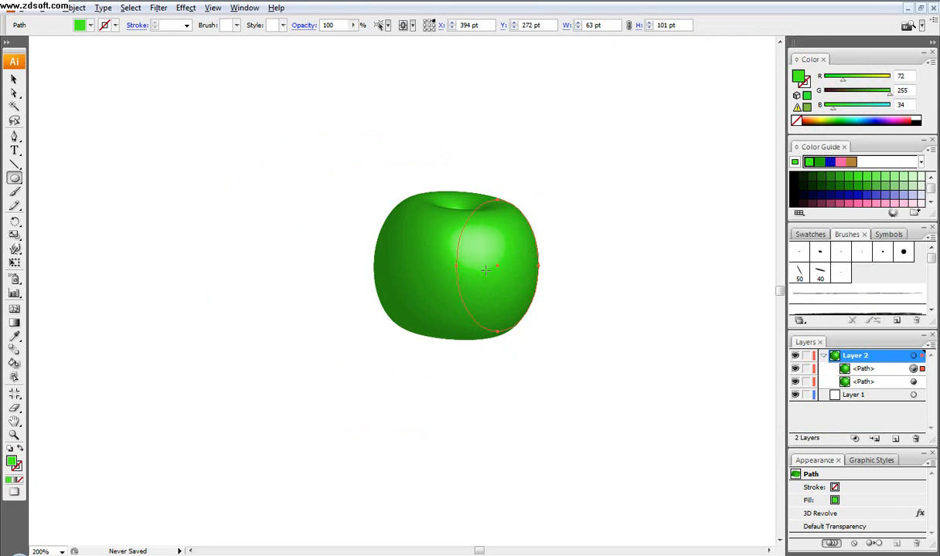
- Duplicate the apple and change the copy's fill to a softer red
left_click(13, 79)
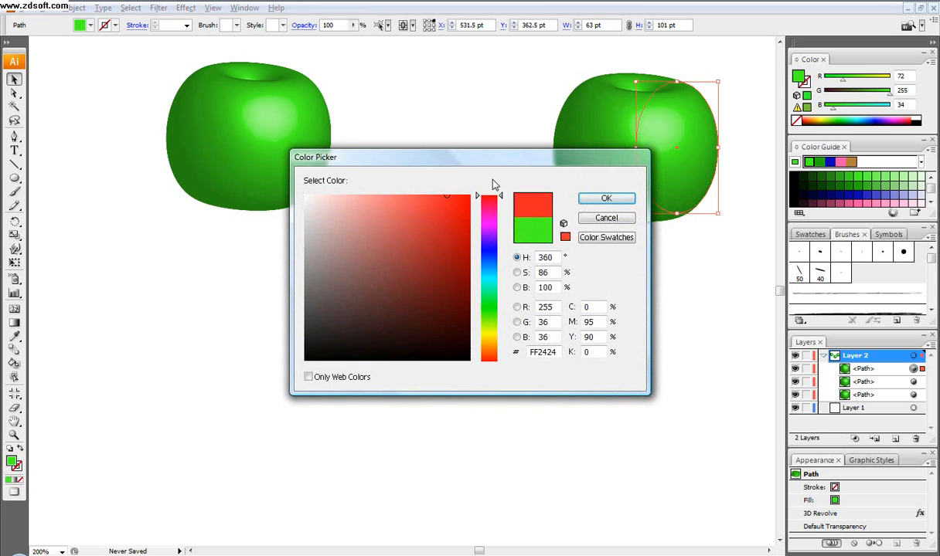
left_click(431, 197)
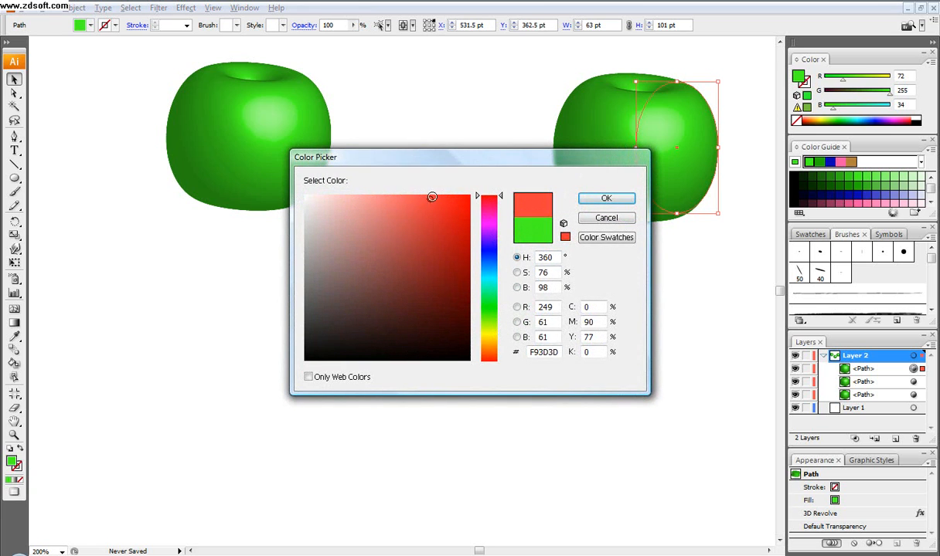
left_click(606, 198)
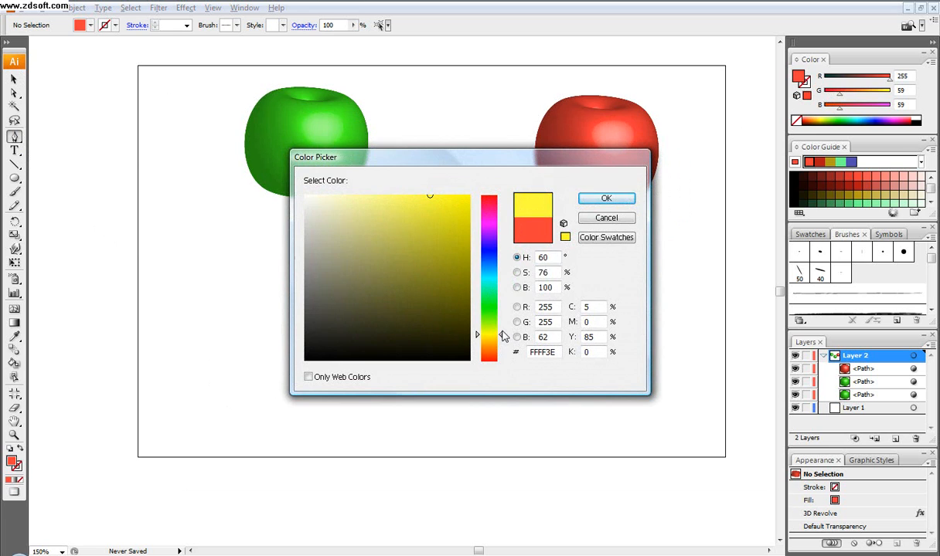
- Set the fill to yellow and draw the saucer's half-profile below the apples
left_click(606, 199)
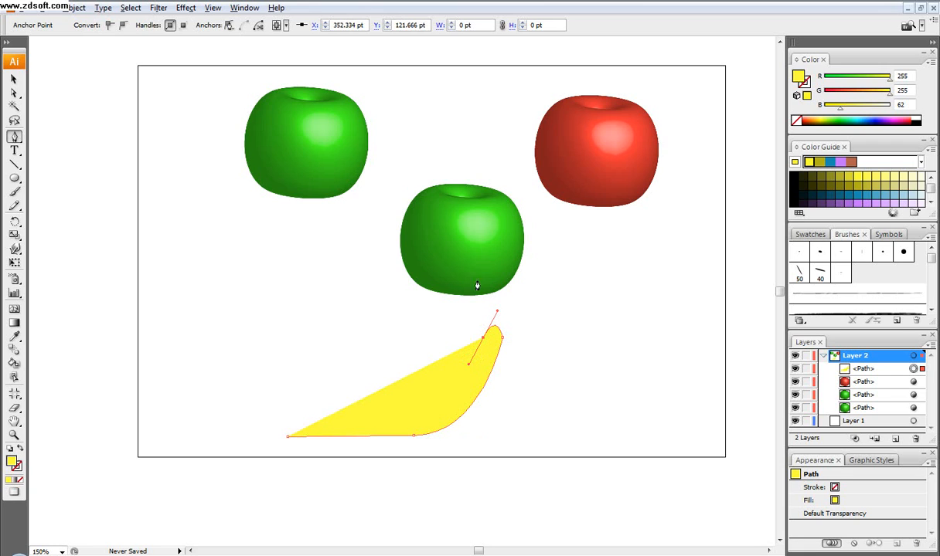
left_click(186, 8)
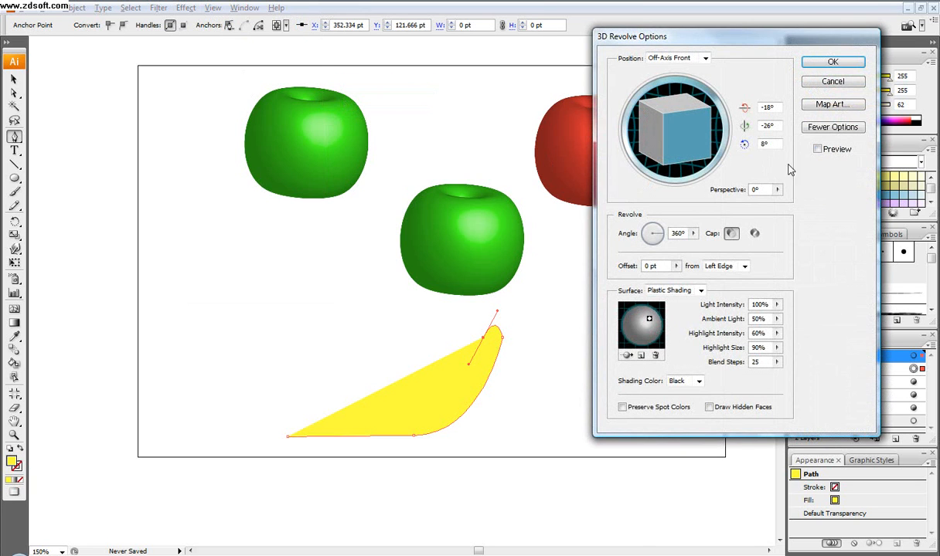
- Revolve the yellow profile in 3D, tilted to a flatter viewing angle
left_click(817, 148)
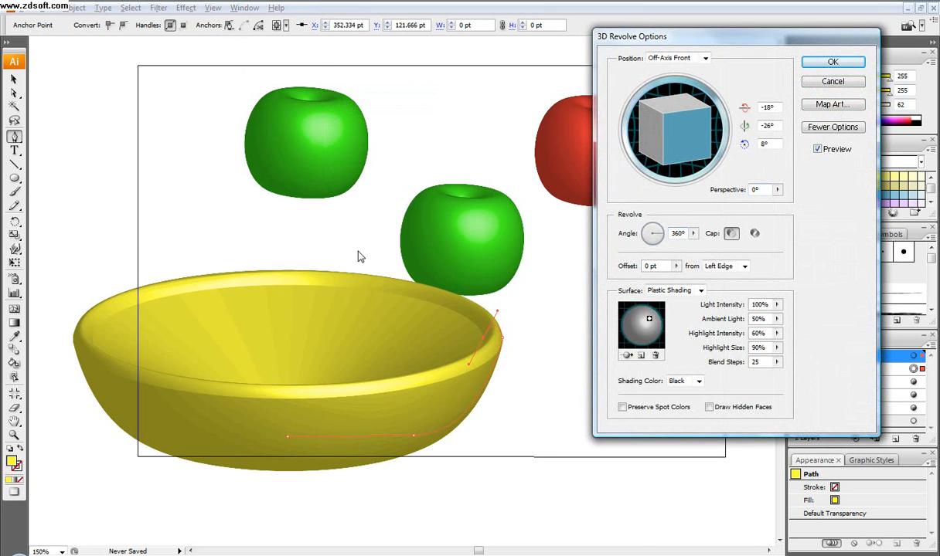
left_click_drag(680, 135, 677, 149)
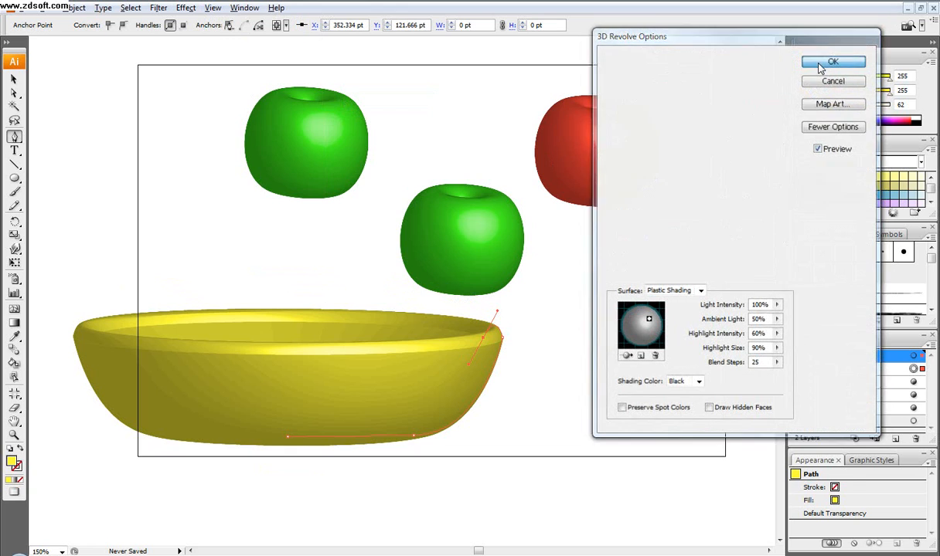
left_click(833, 62)
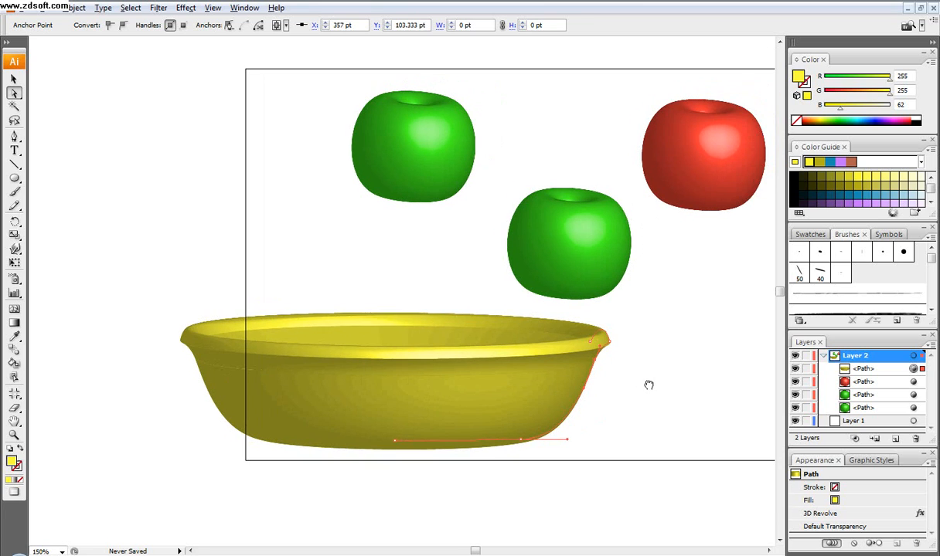
mouse_move(640, 363)
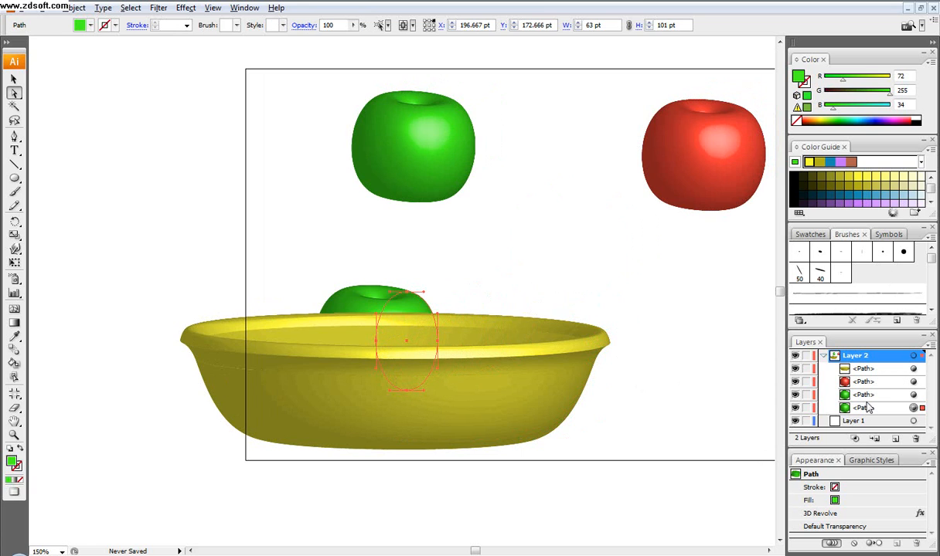
- Move the green apples into the saucer and stack them above it in Layers
left_click(863, 395)
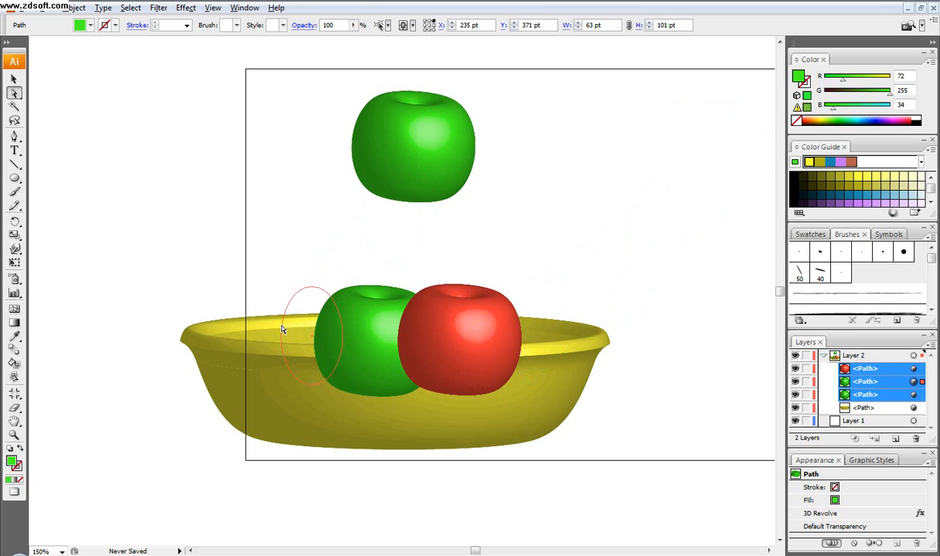
left_click_drag(412, 147, 279, 332)
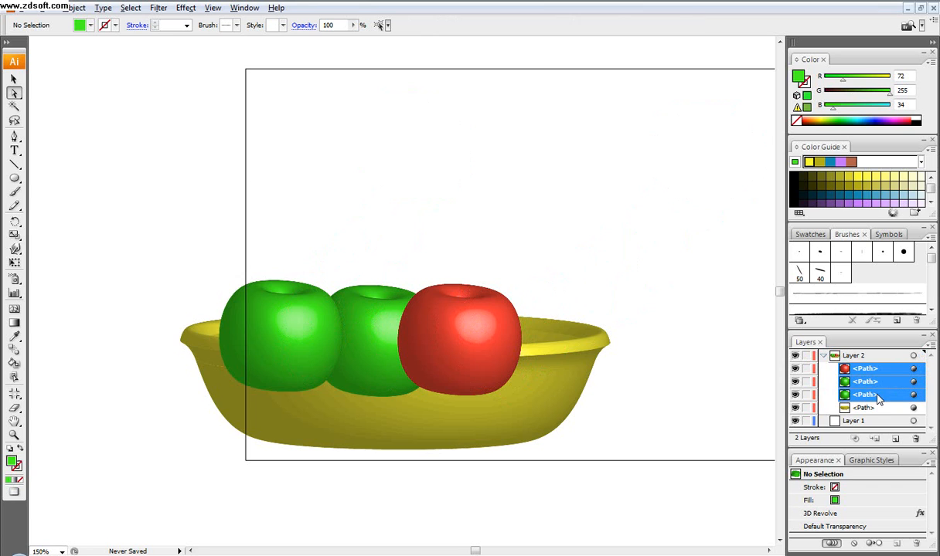
left_click(866, 395)
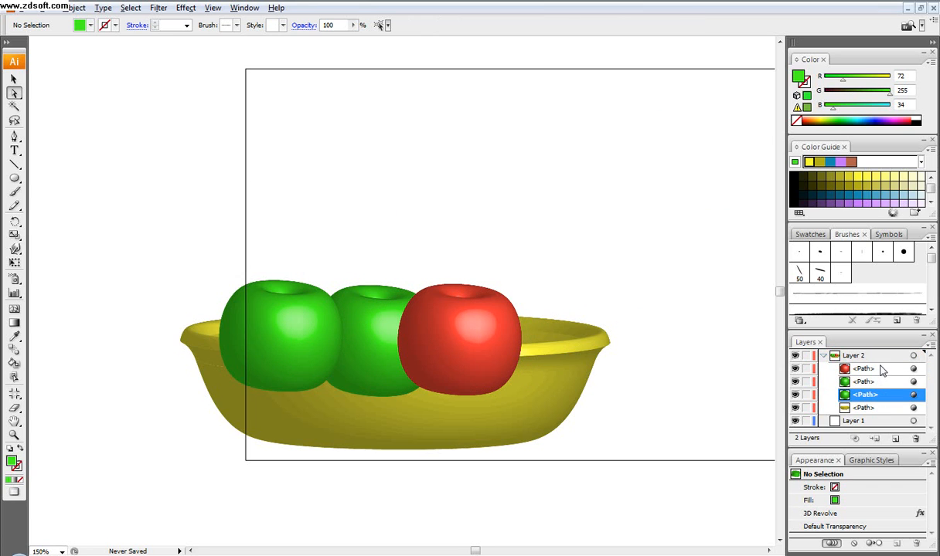
double_click(866, 395)
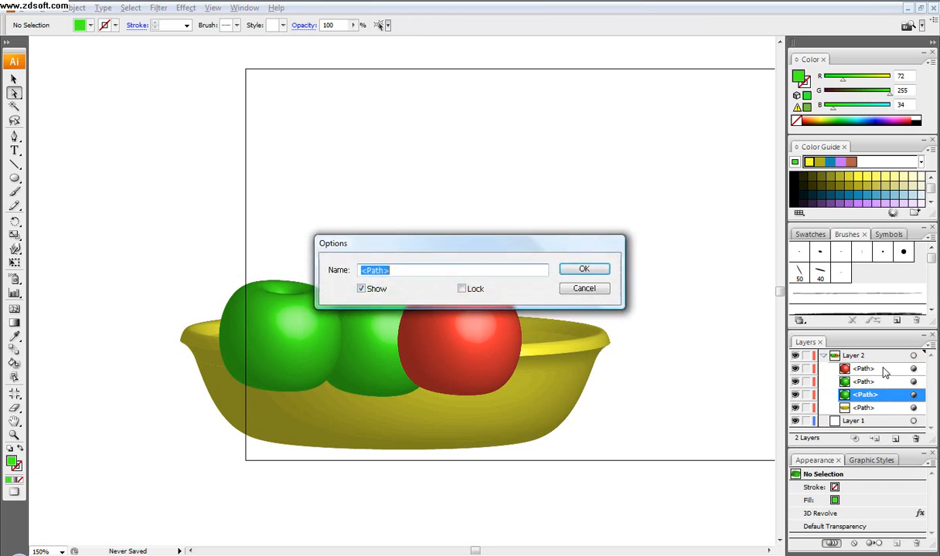
left_click(584, 269)
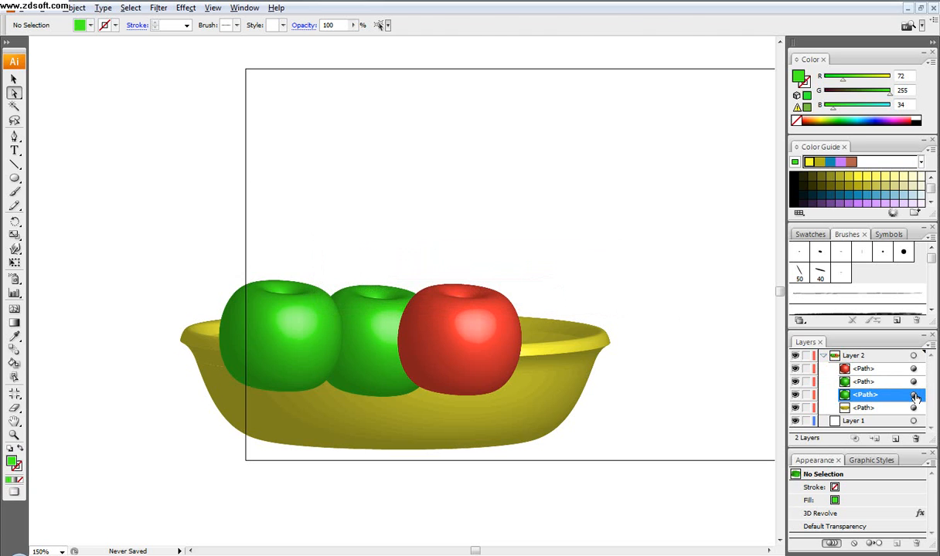
left_click(865, 395)
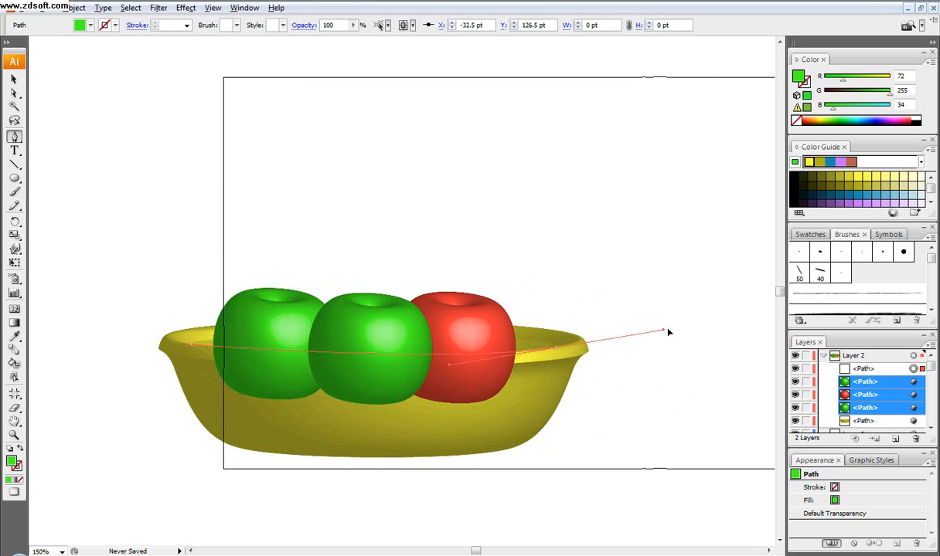
- Draw an outline along the saucer rim and make it a clipping mask over the apples
left_click_drag(669, 332, 711, 324)
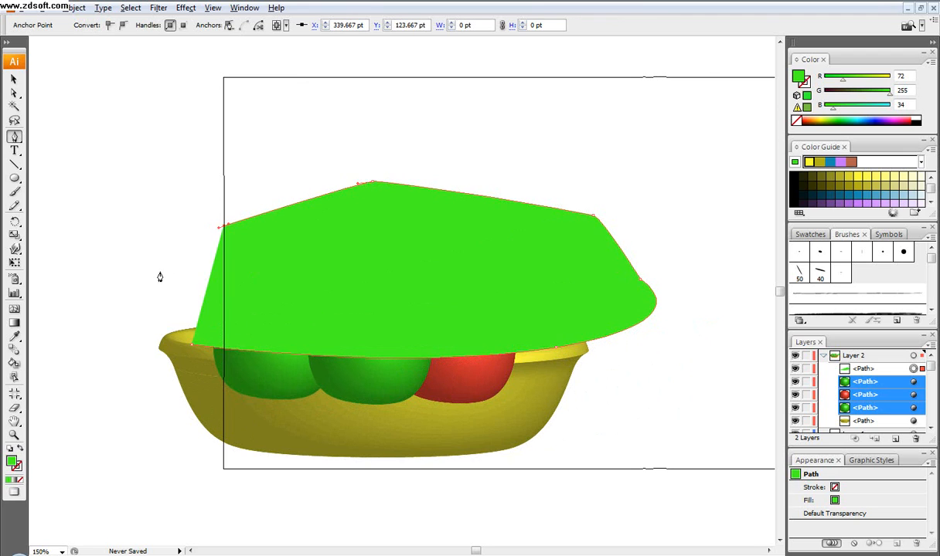
left_click_drag(223, 226, 161, 275)
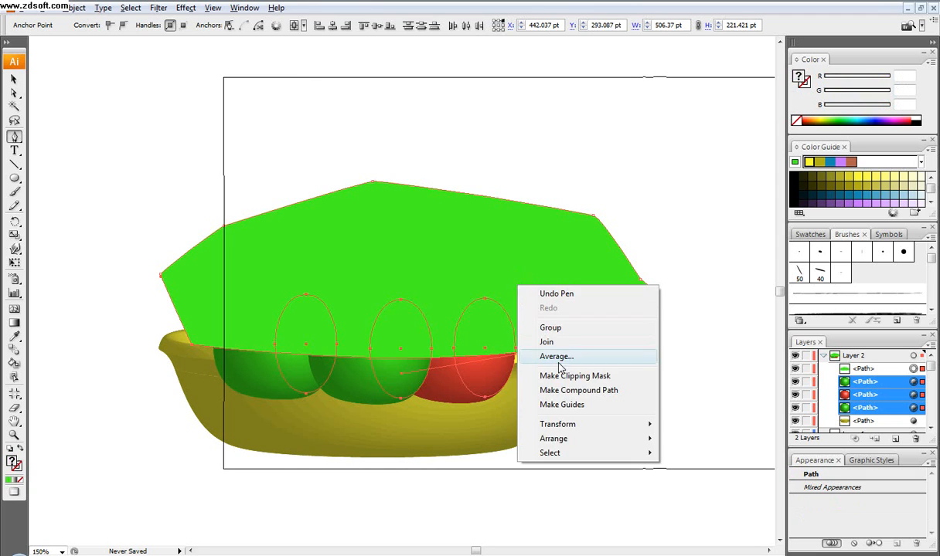
left_click(551, 328)
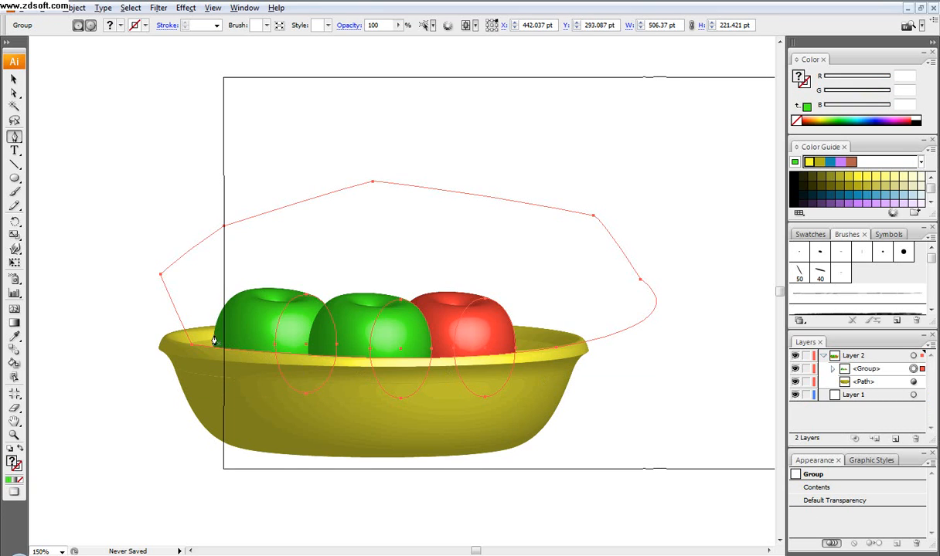
mouse_move(540, 344)
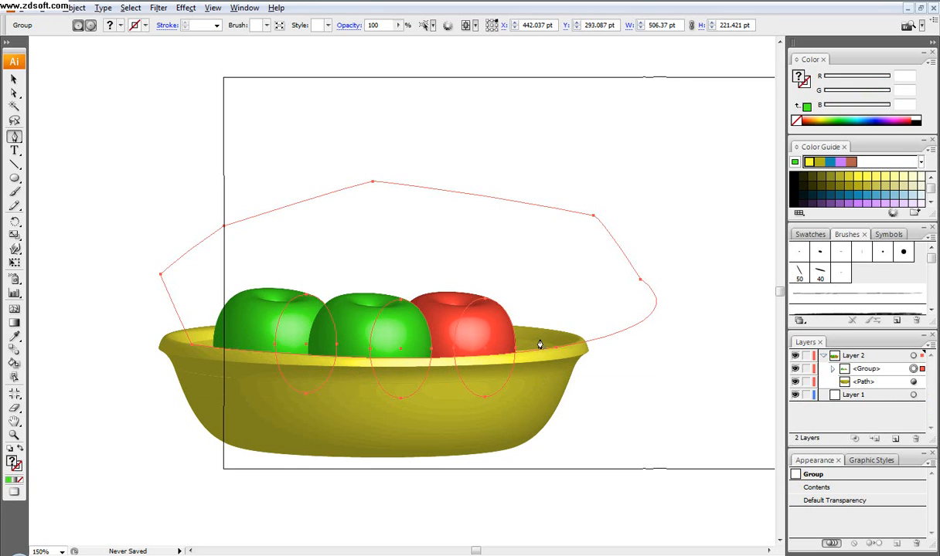
left_click(641, 395)
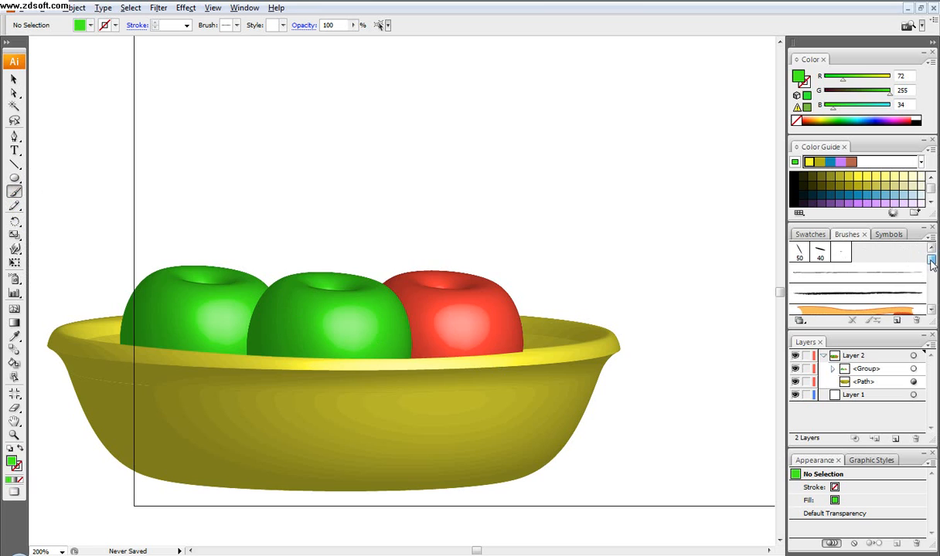
- Paint a thin dark stem on the red apple with the Charcoal brush
left_click(856, 271)
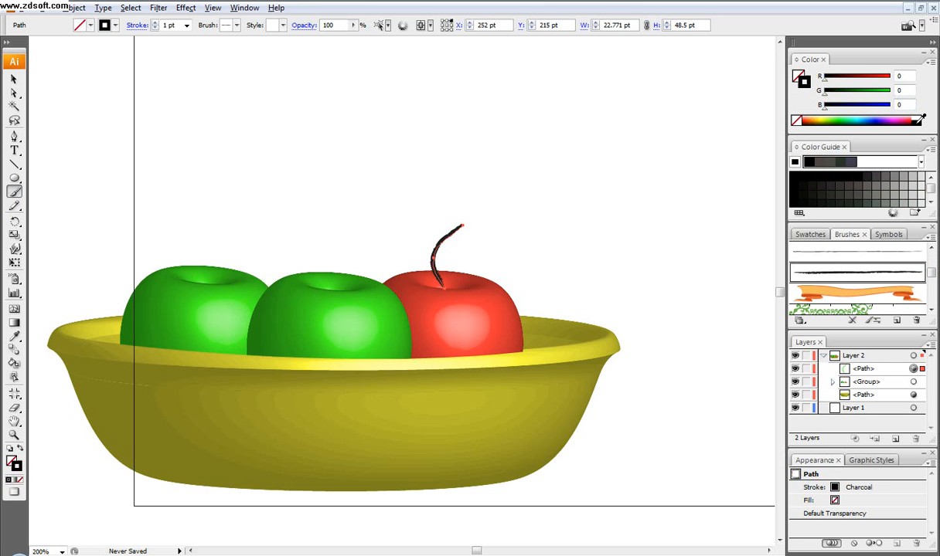
mouse_move(348, 261)
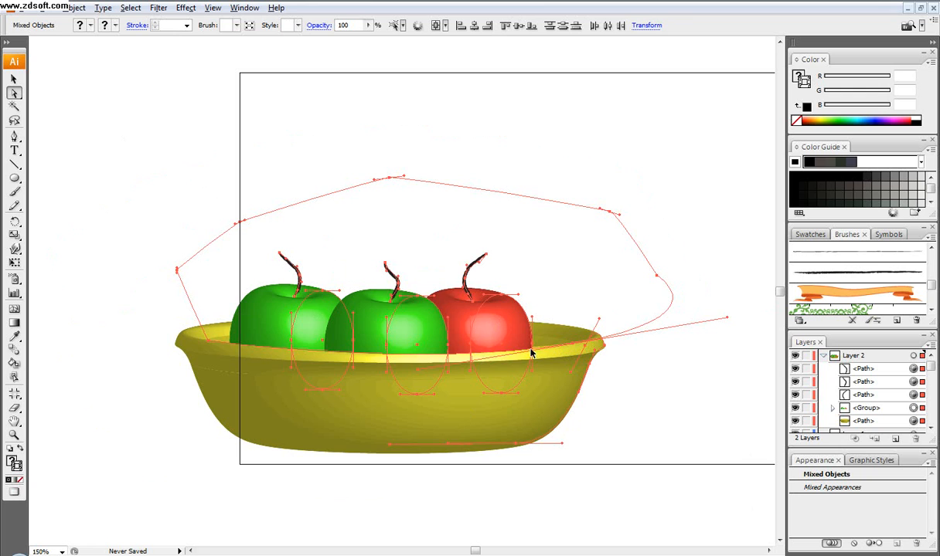
- Deselect all to view the deeper bowl, then select the middle green apple
left_click(690, 430)
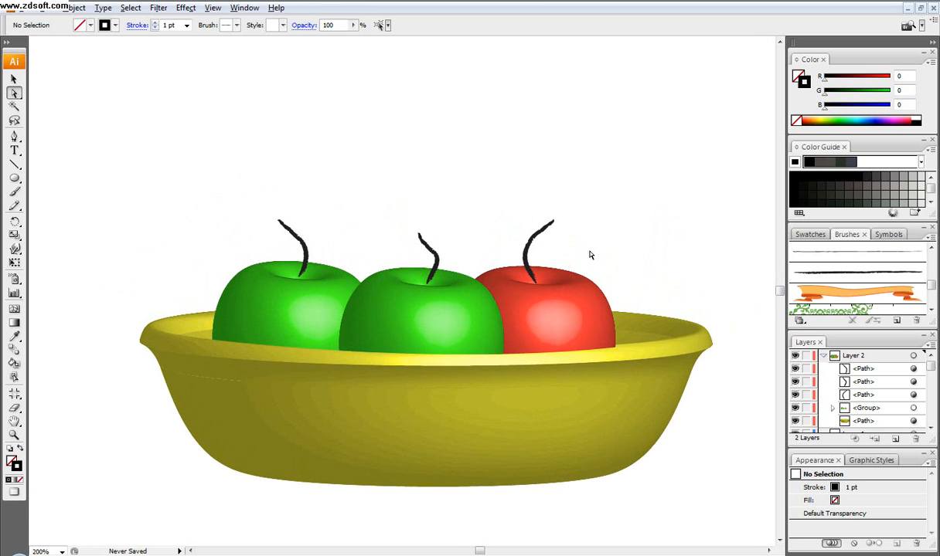
mouse_move(579, 262)
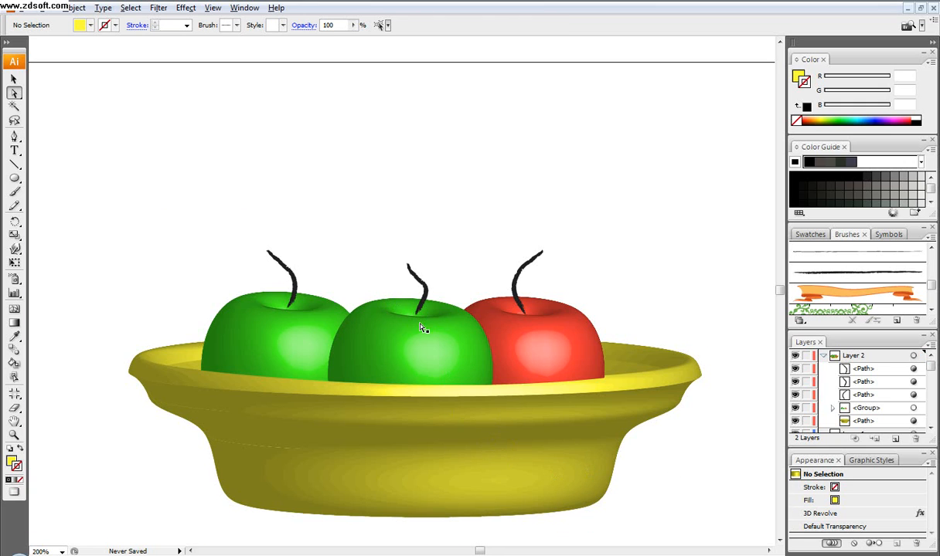
left_click(421, 327)
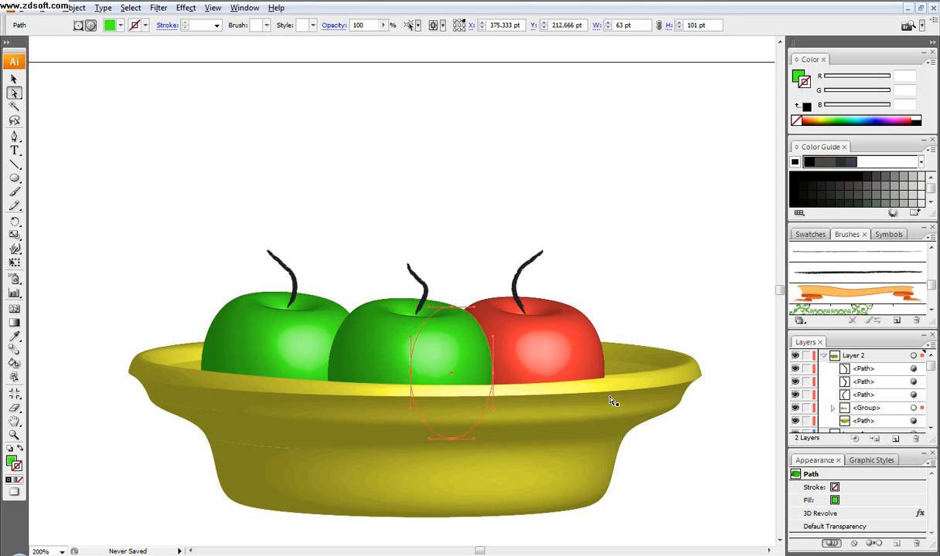
mouse_move(611, 402)
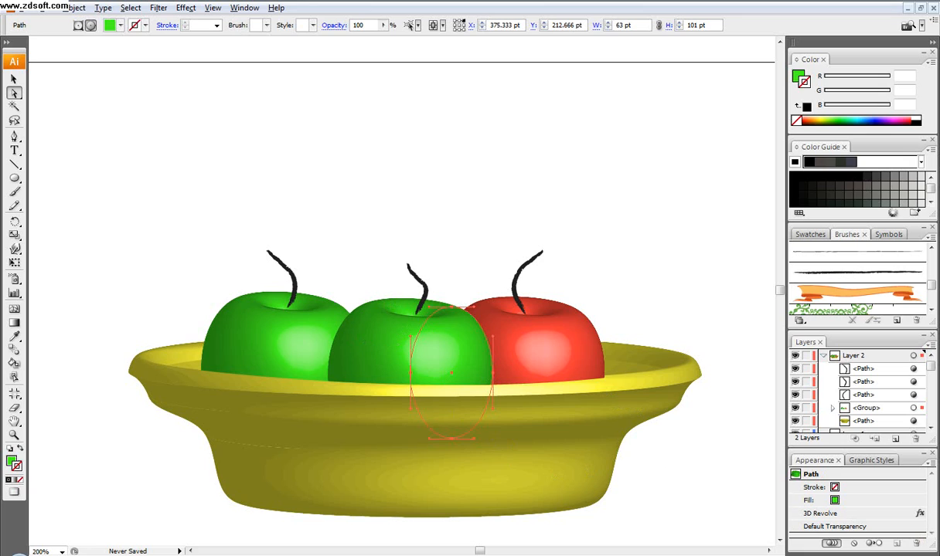